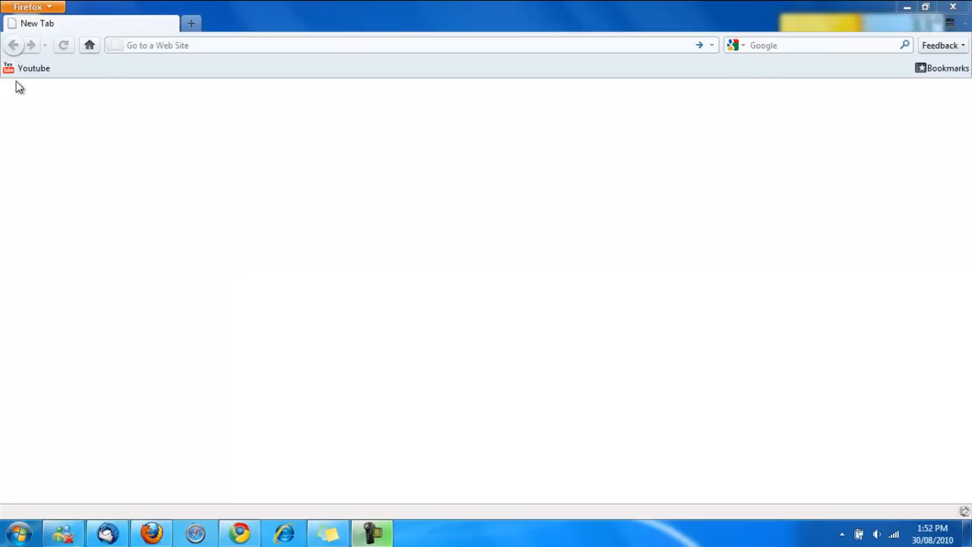
mouse_move(34, 68)
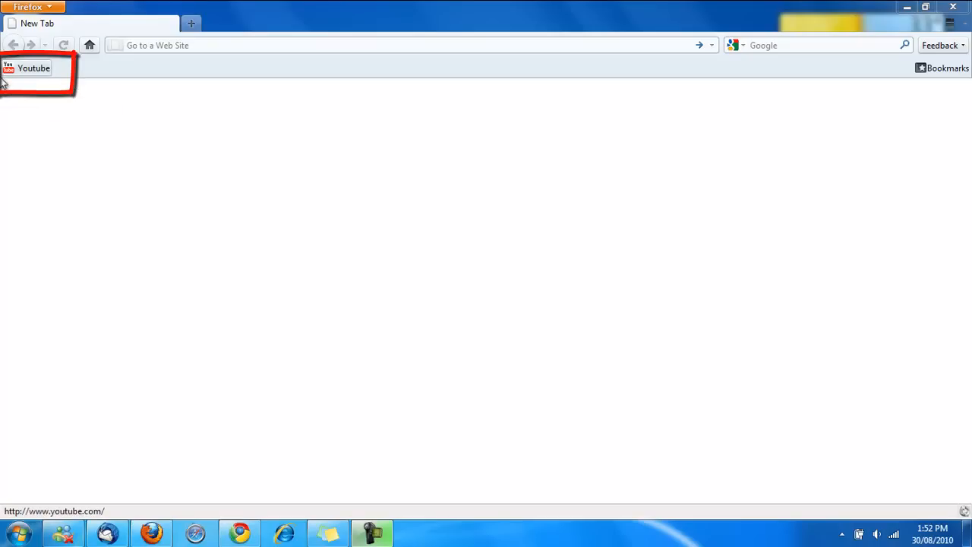
mouse_move(23, 73)
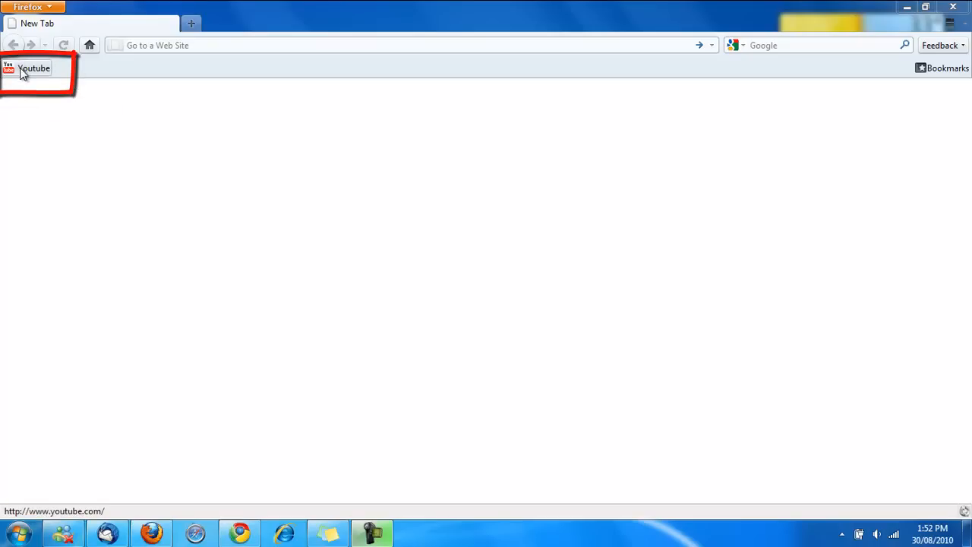
mouse_move(257, 525)
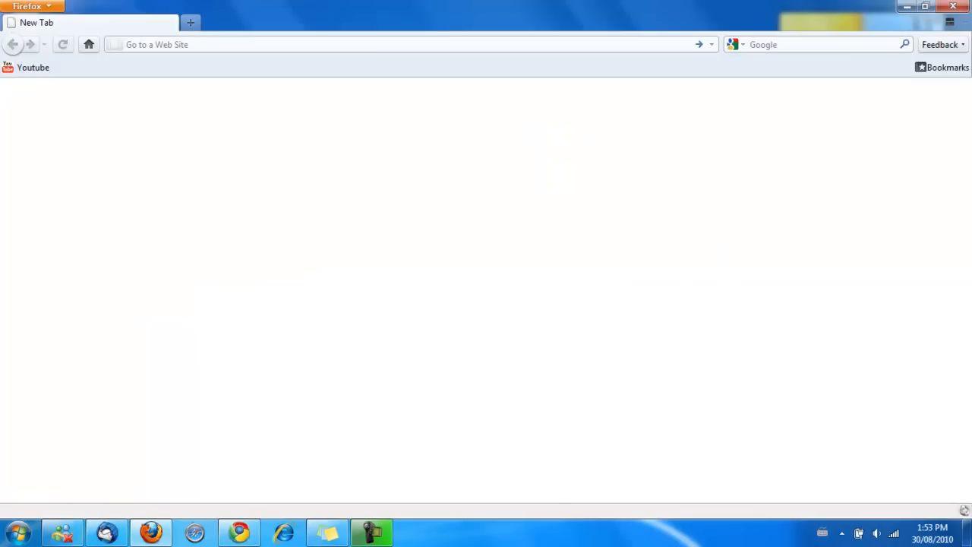
mouse_move(276, 42)
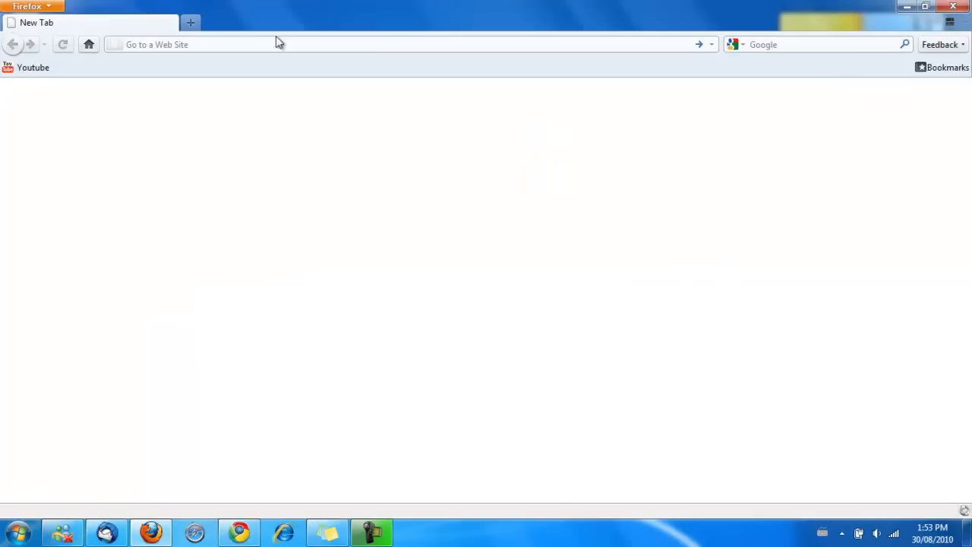
mouse_move(33, 67)
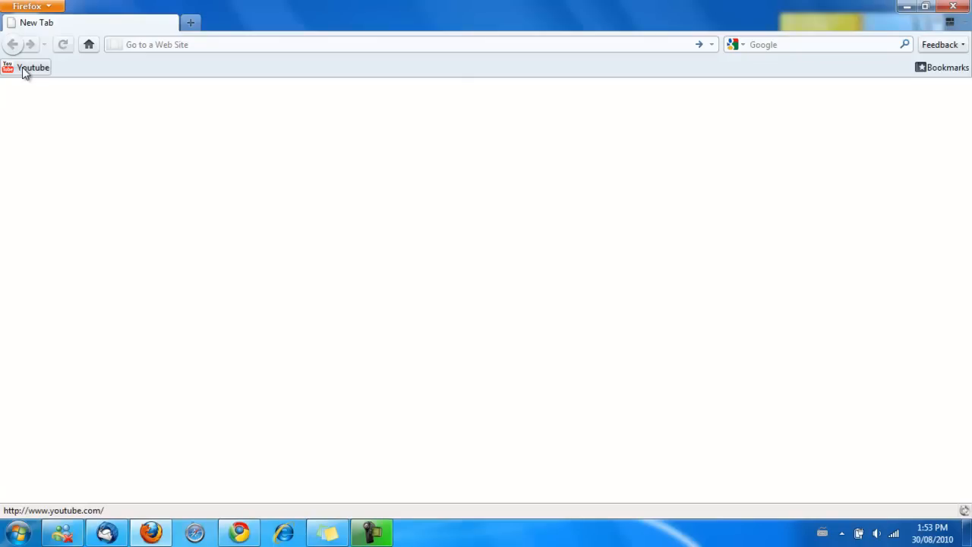
Clear the Youtube bookmark's name in its Properties so only the icon shows.
right_click(31, 67)
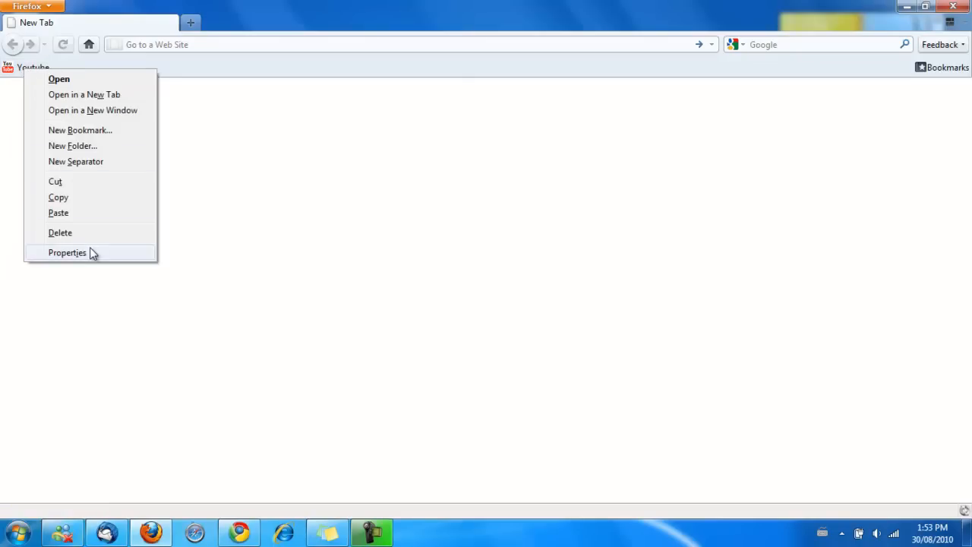
left_click(67, 252)
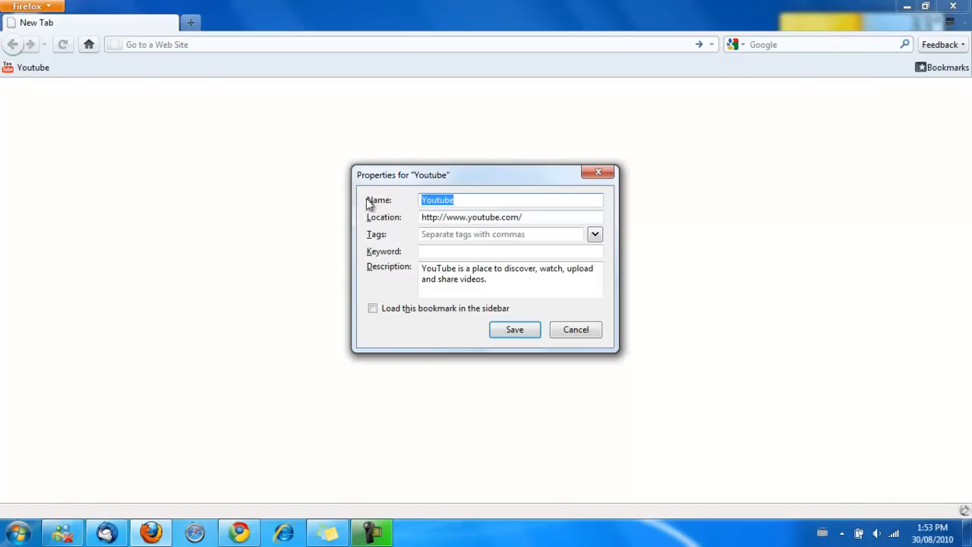
key("Delete")
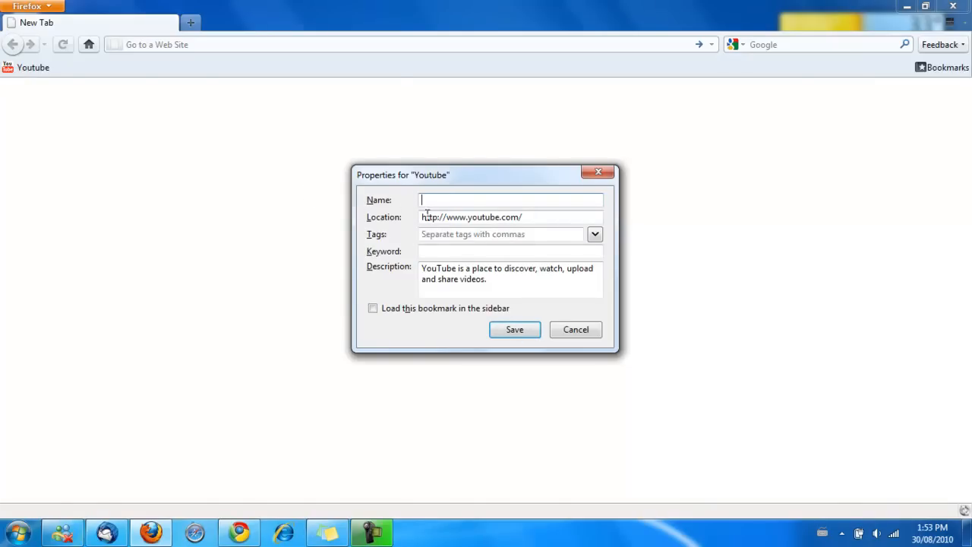
left_click(574, 328)
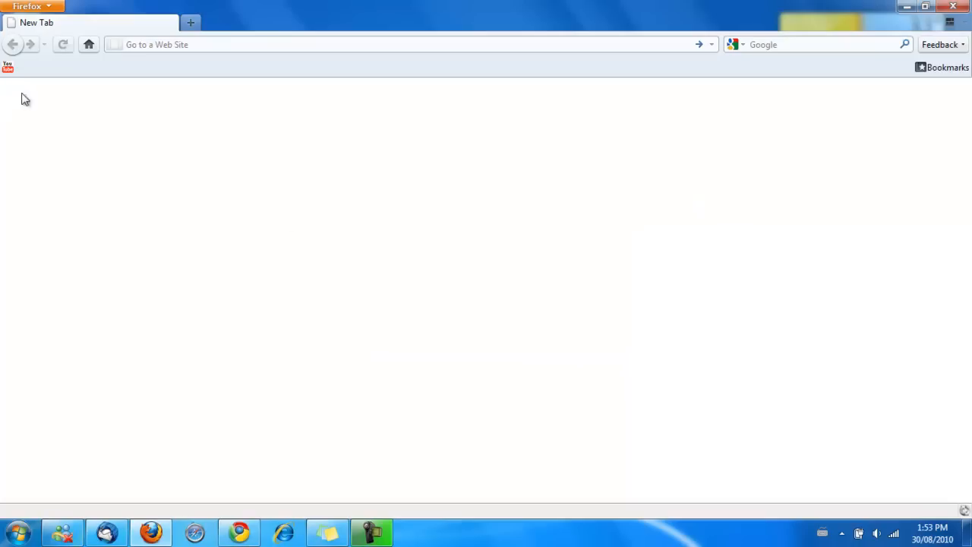
mouse_move(40, 70)
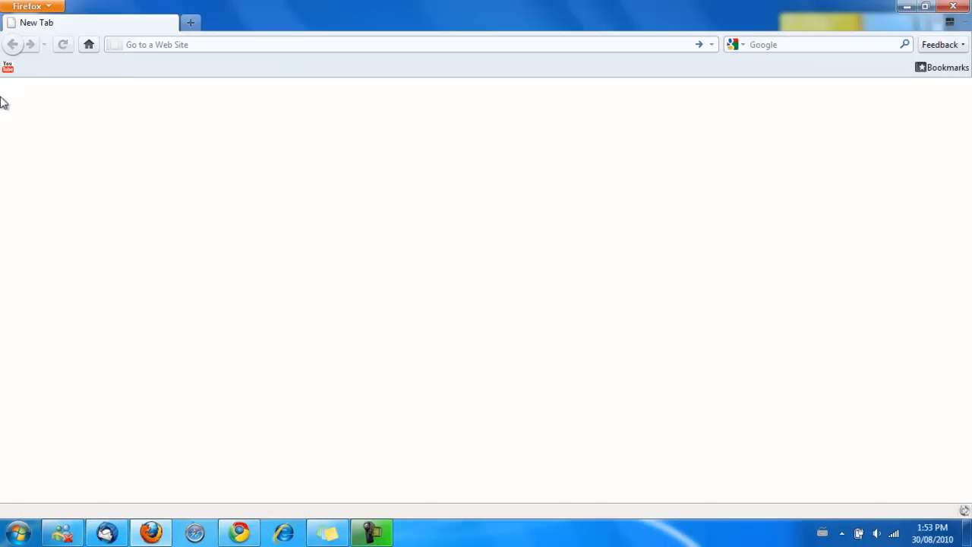
Reopen the icon-only bookmark's Properties and start typing 'You' as its name.
right_click(8, 67)
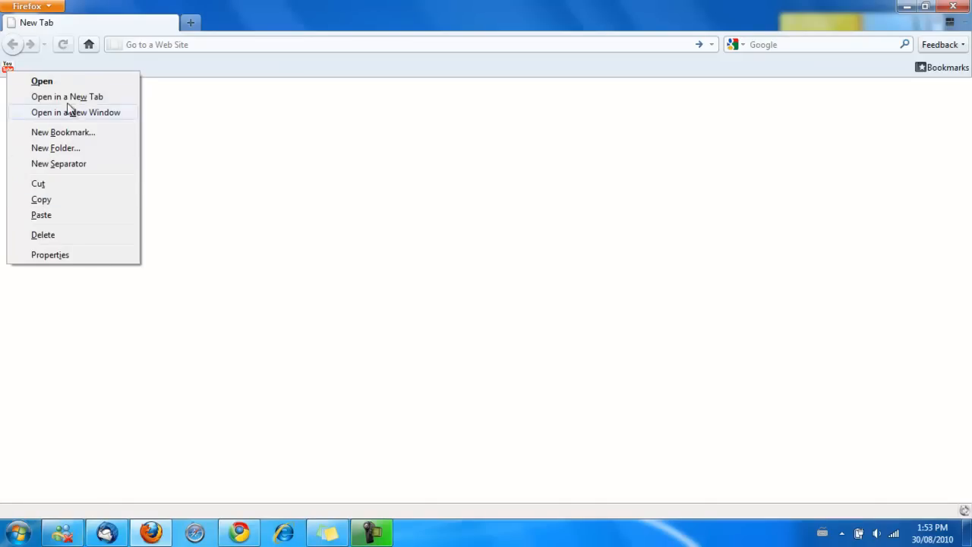
left_click(50, 255)
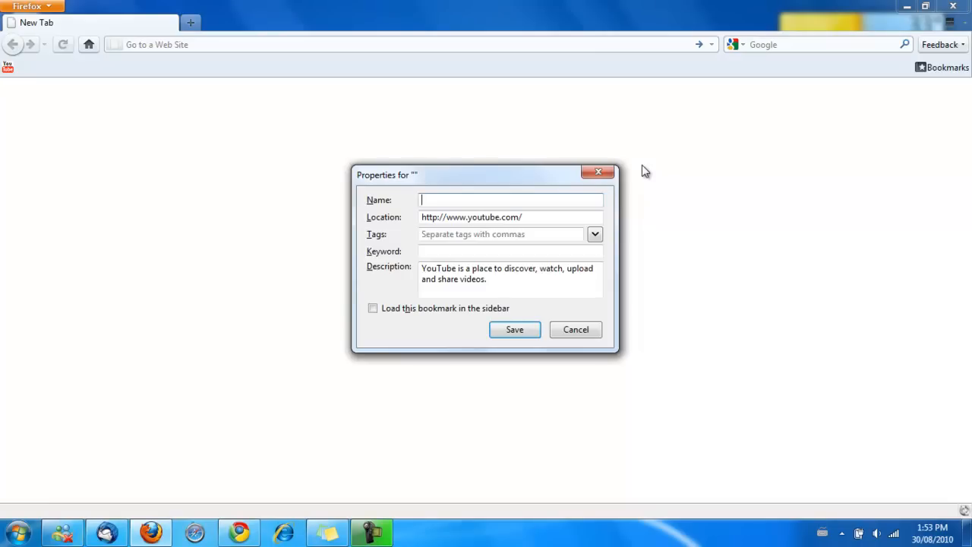
type("You")
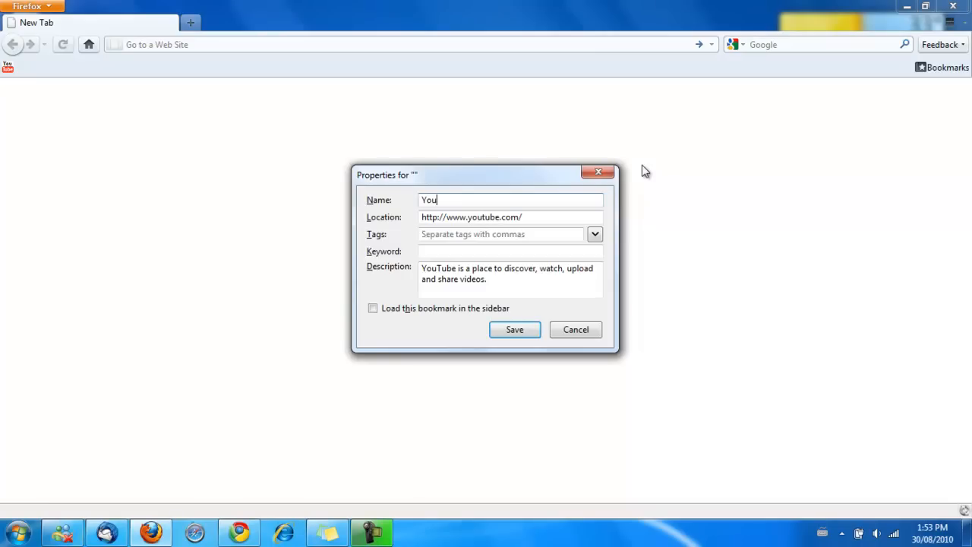
left_click(514, 328)
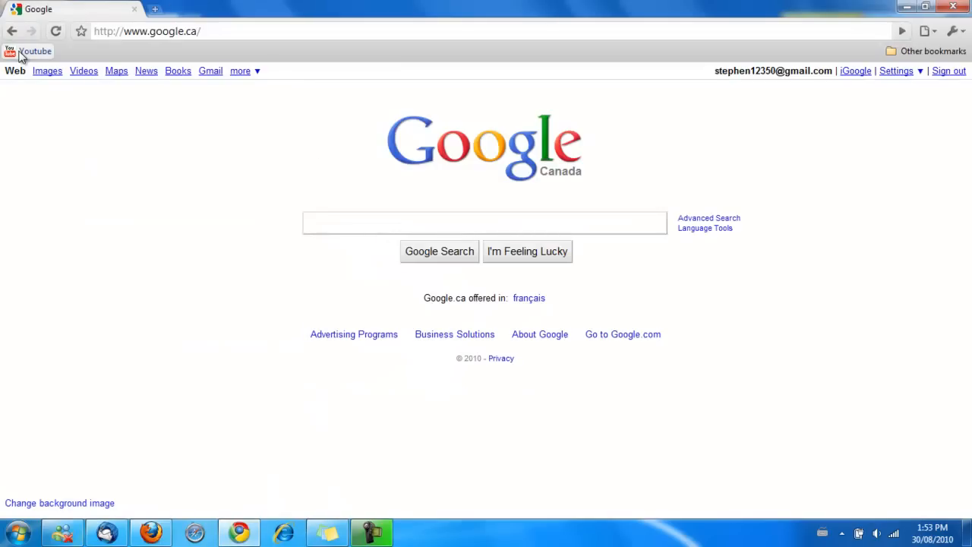
right_click(30, 52)
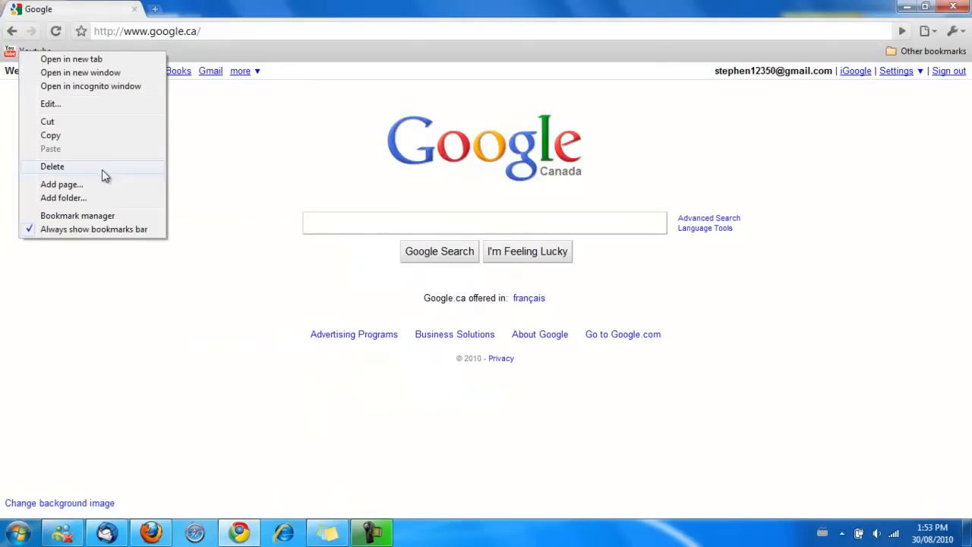
mouse_move(103, 103)
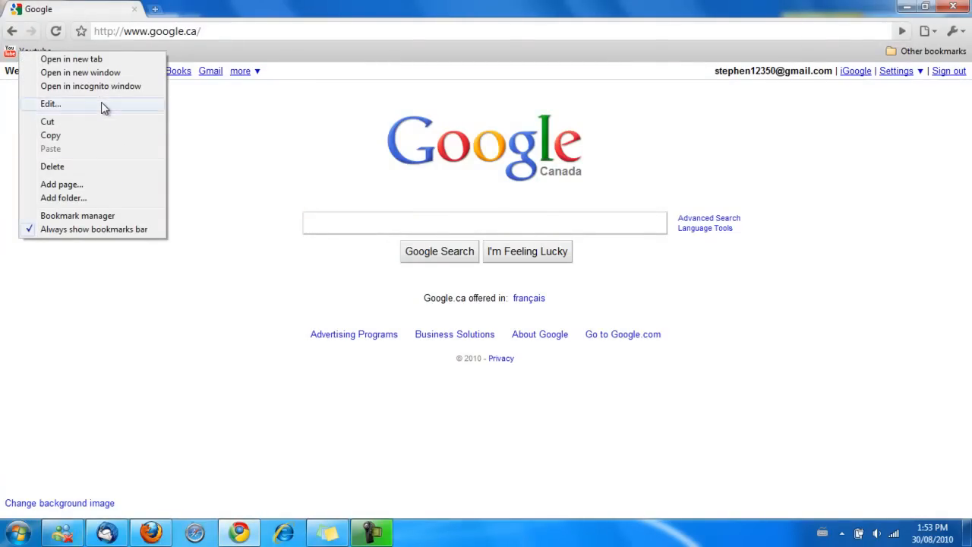
left_click(50, 103)
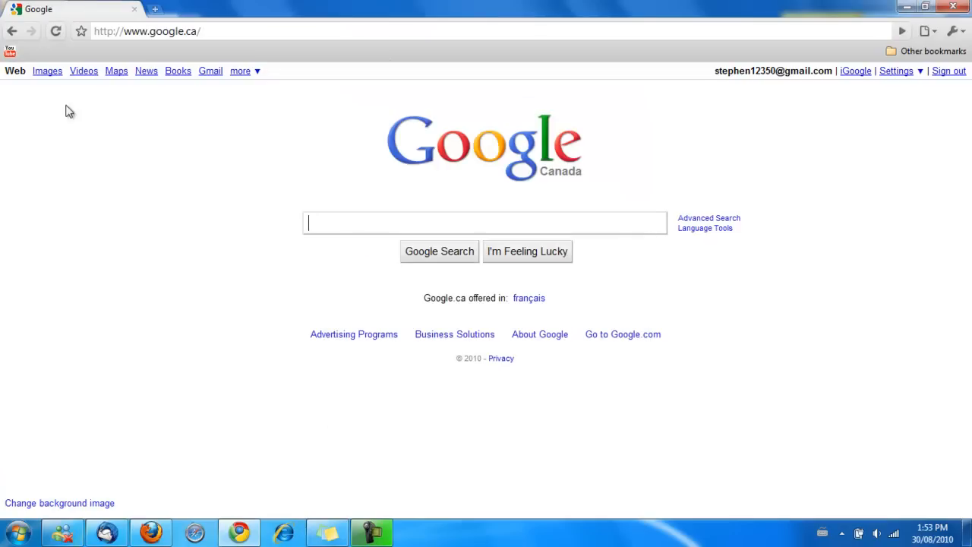
mouse_move(12, 73)
type("You")
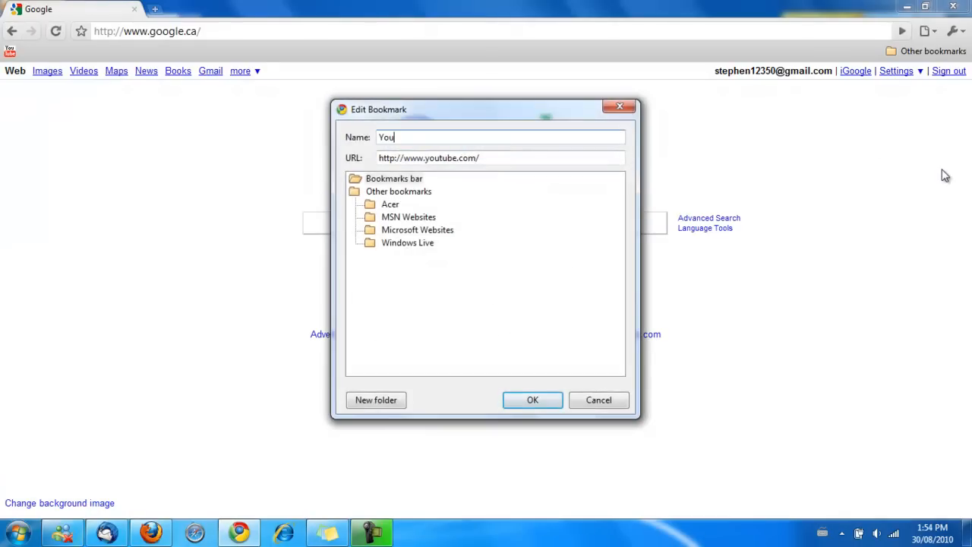
left_click(532, 399)
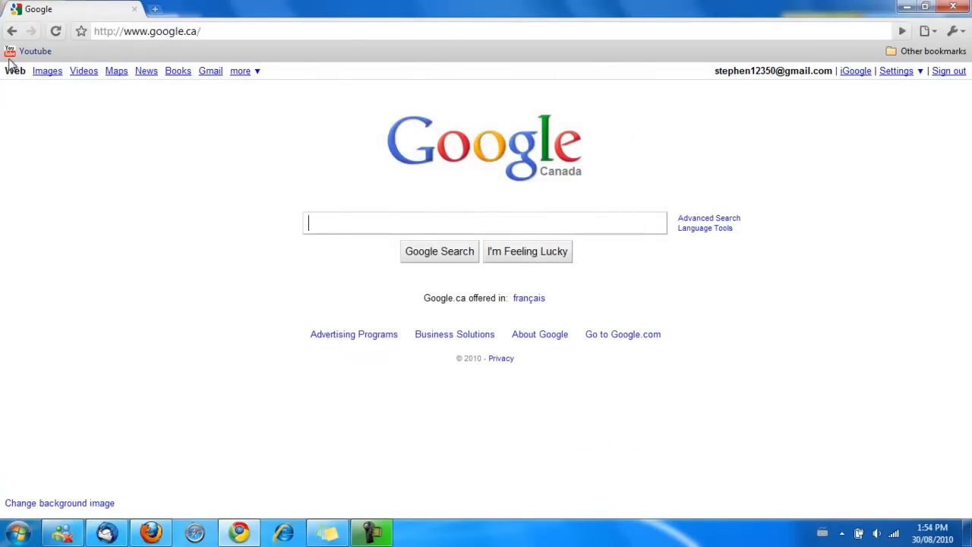
mouse_move(265, 149)
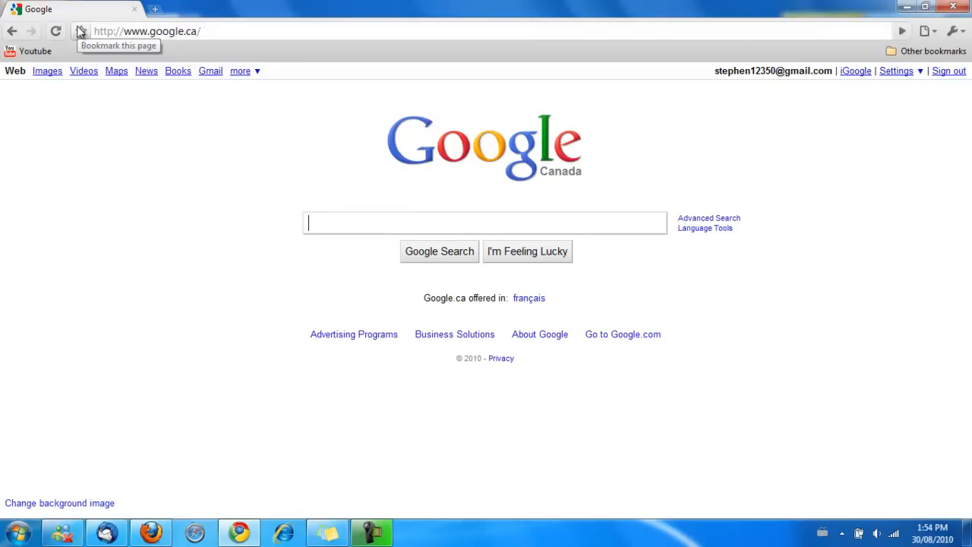
Bookmark the Google page to the Bookmarks bar with an empty name, icon only.
left_click(82, 31)
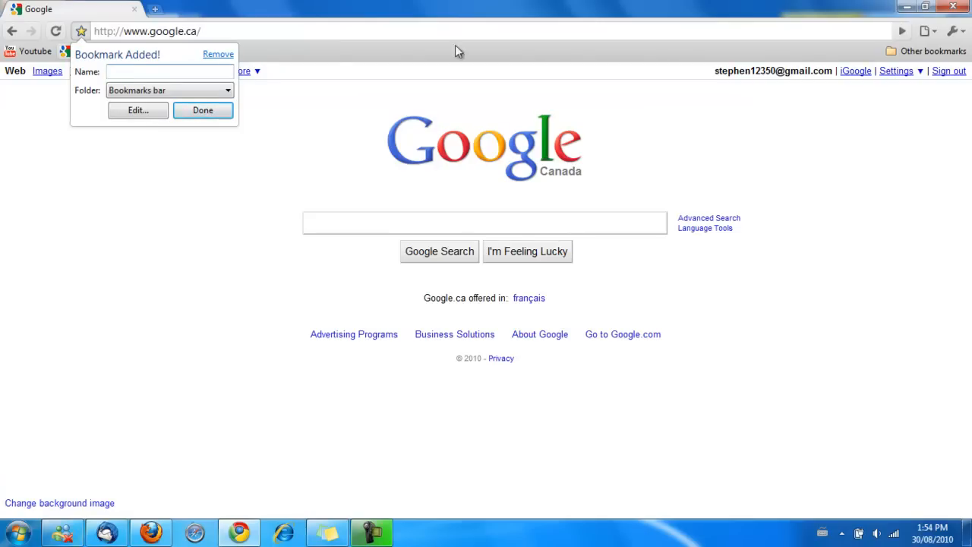
left_click(202, 109)
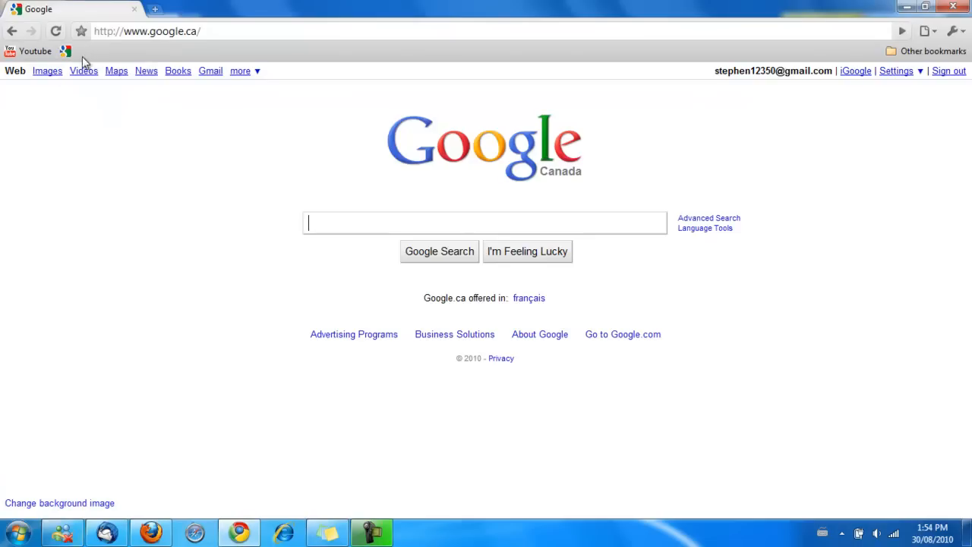
mouse_move(219, 344)
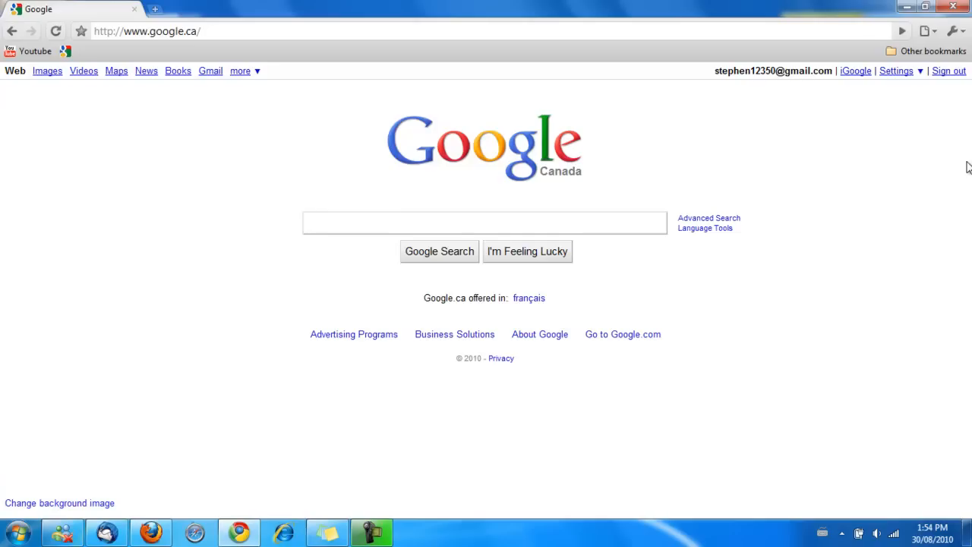
left_click(485, 221)
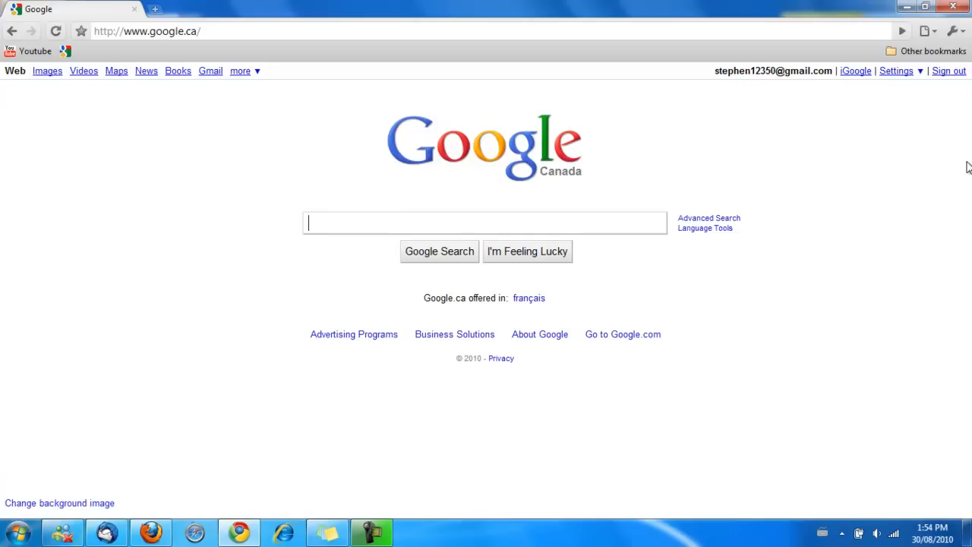